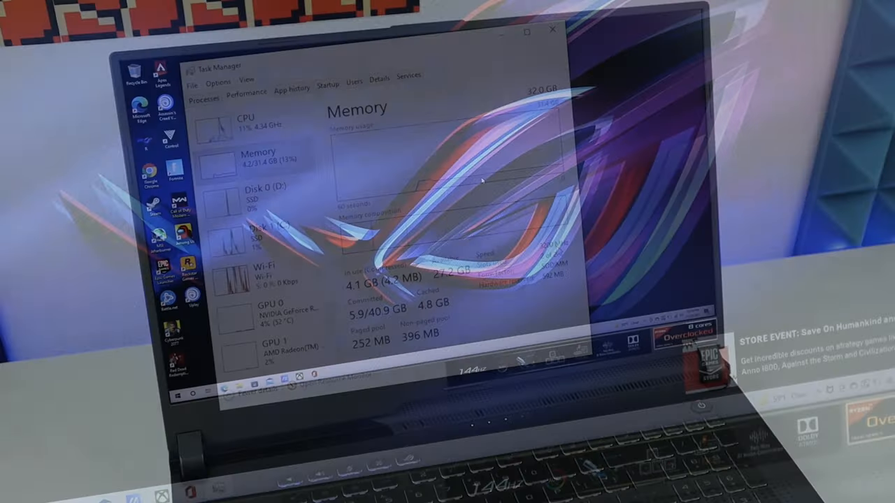
Close Task Manager and launch 'Create and format hard disk partitions' from a 'disk' Start search
click(553, 29)
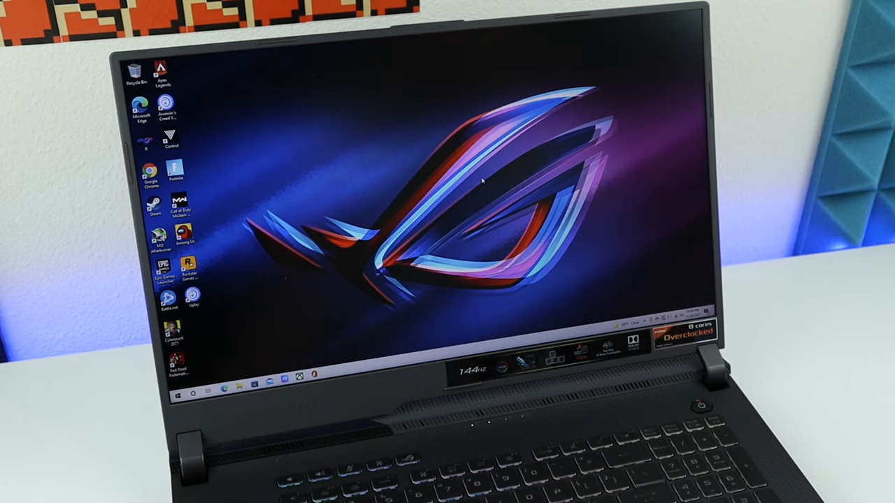
text(disk)
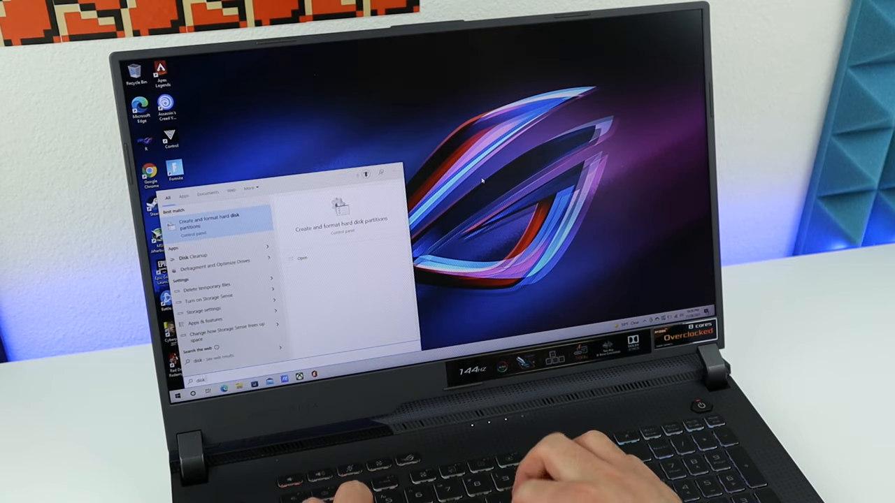
click(213, 222)
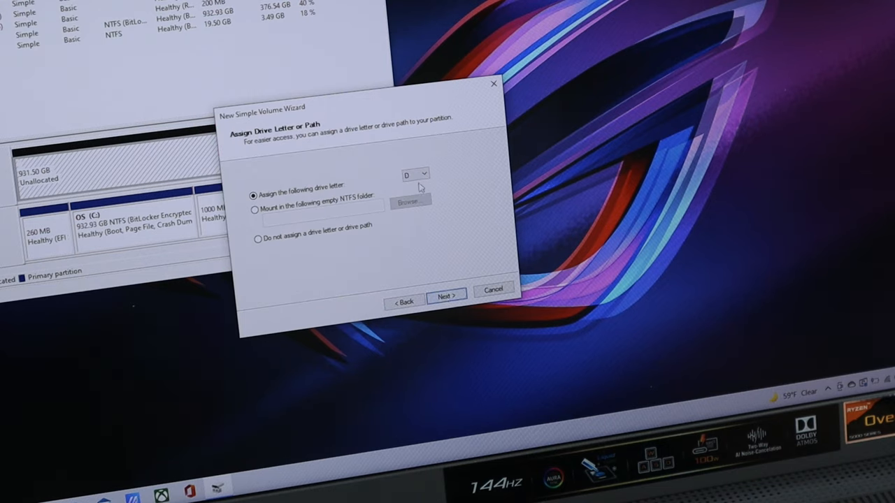
Assign drive letter R, label the NTFS volume 'videoly giveaway', and finish the wizard
click(424, 174)
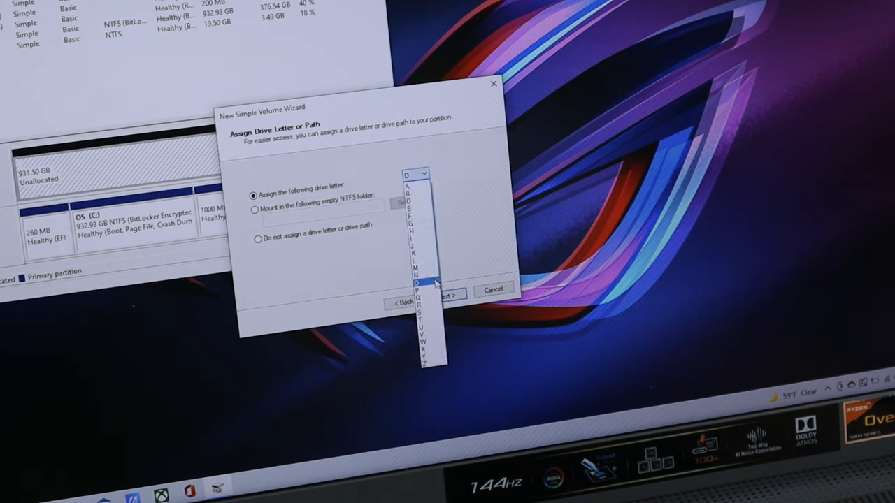
click(420, 302)
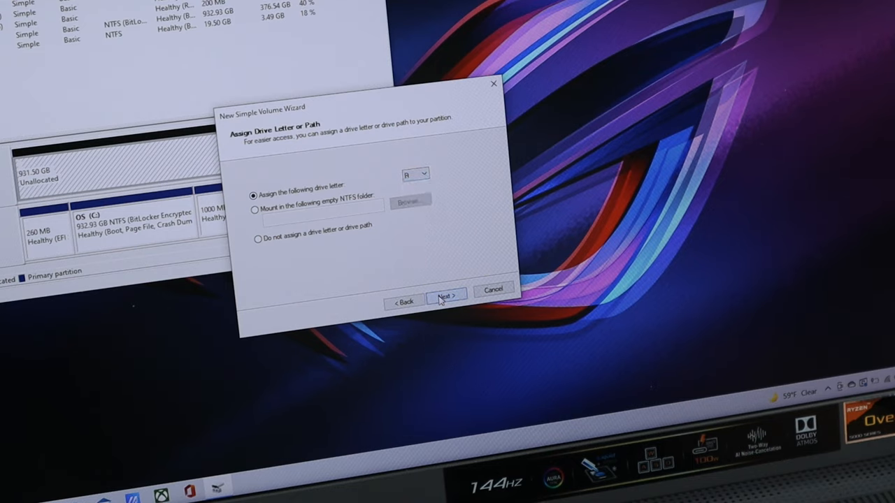
click(446, 295)
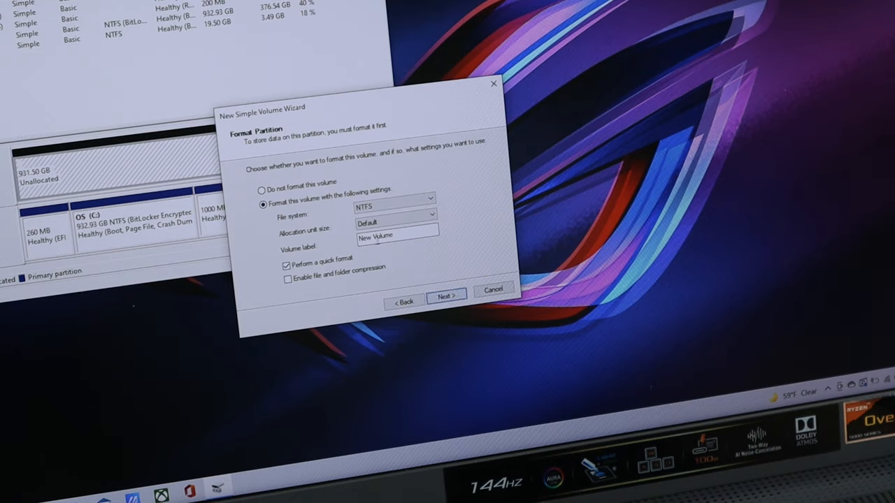
text(videoly)
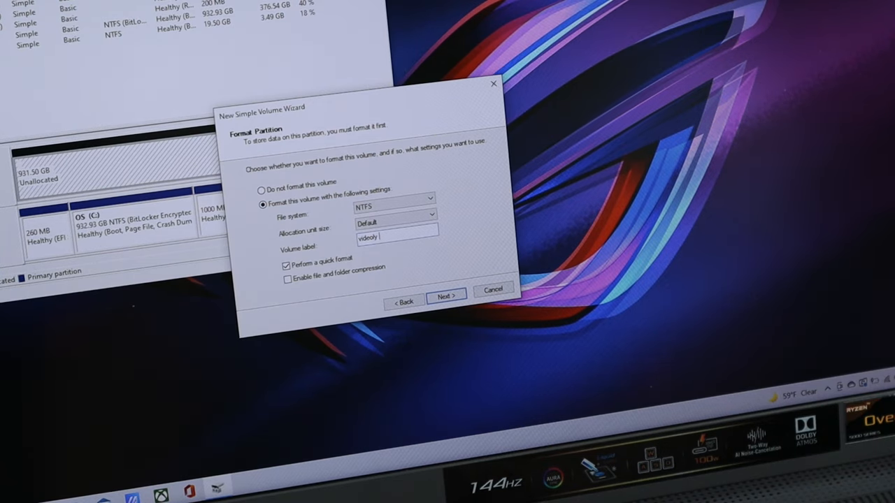
text(giveaway)
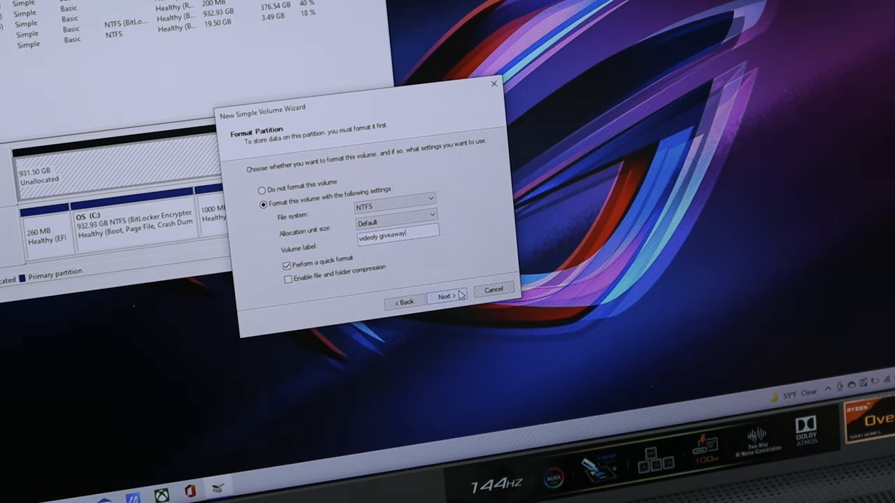
click(446, 296)
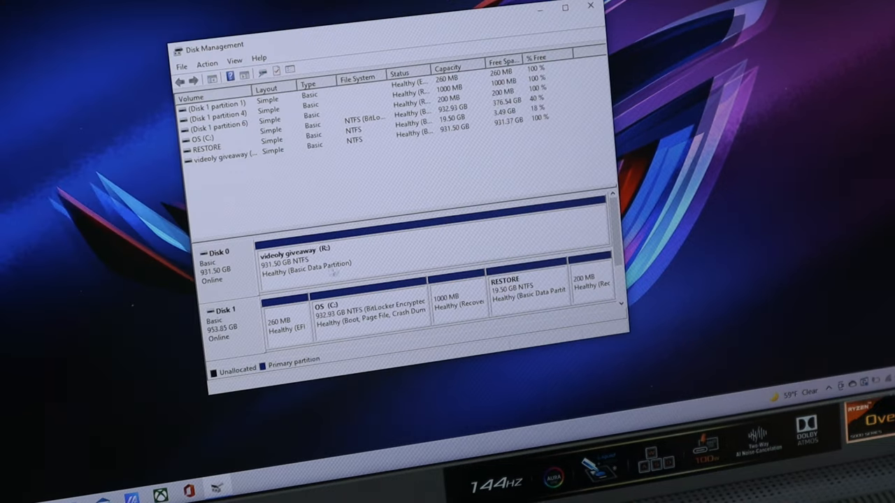